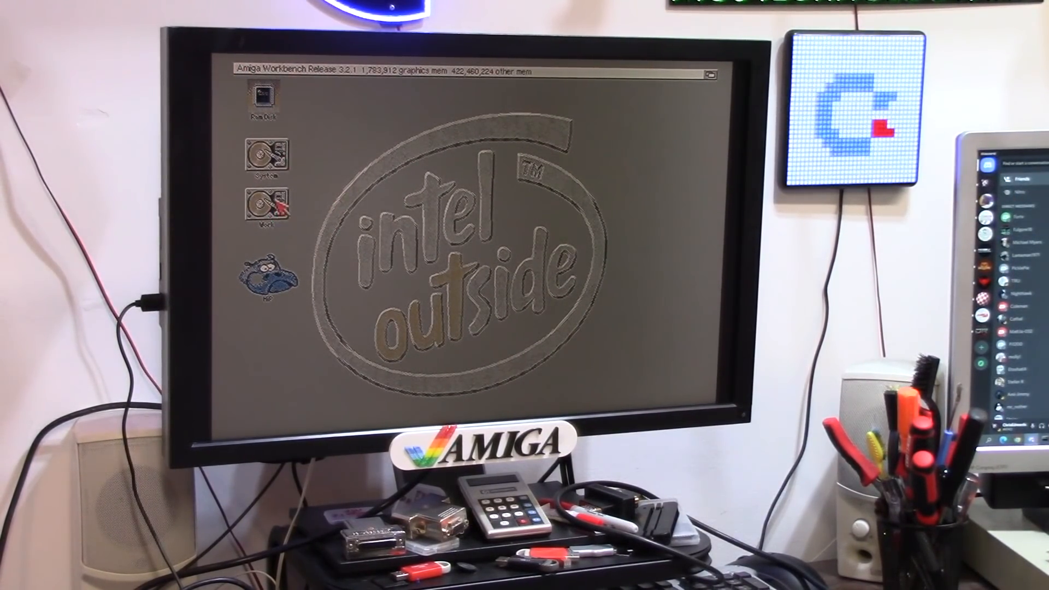
- Launch SysInfo from its Workbench desktop icon to view the 68040 CPU details
double_click(266, 202)
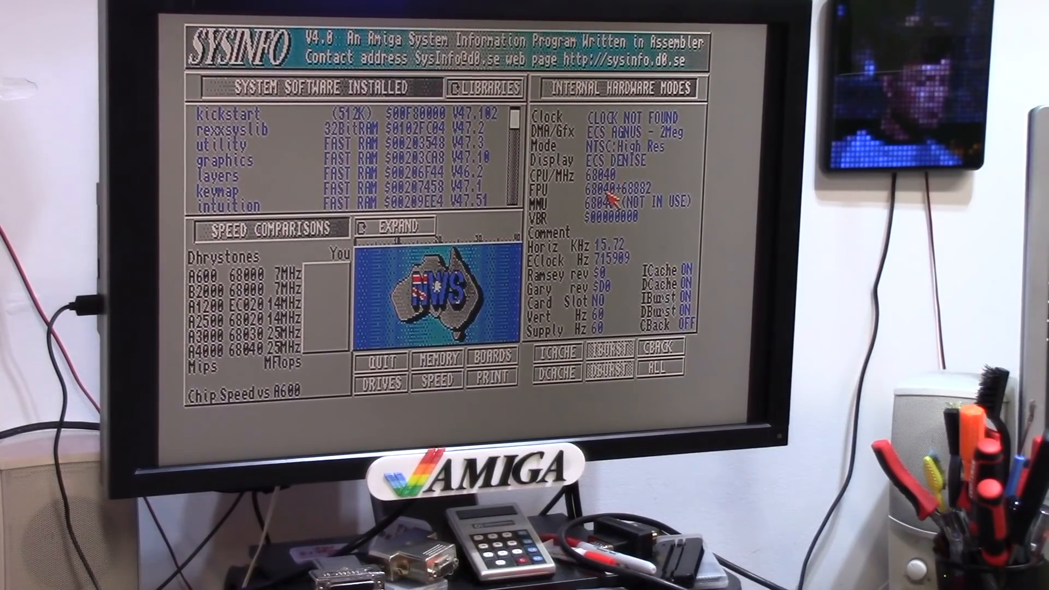
mouse_move(596, 215)
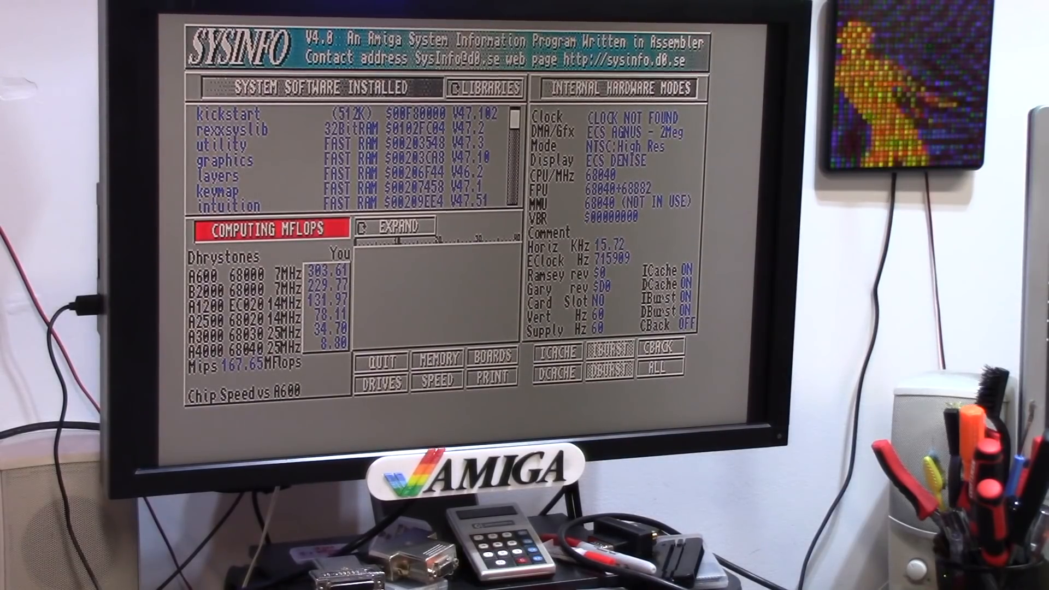
- Run the SysInfo speed comparison to get Dhrystones, Mips, MFlops and A600 ratio results
left_click(435, 381)
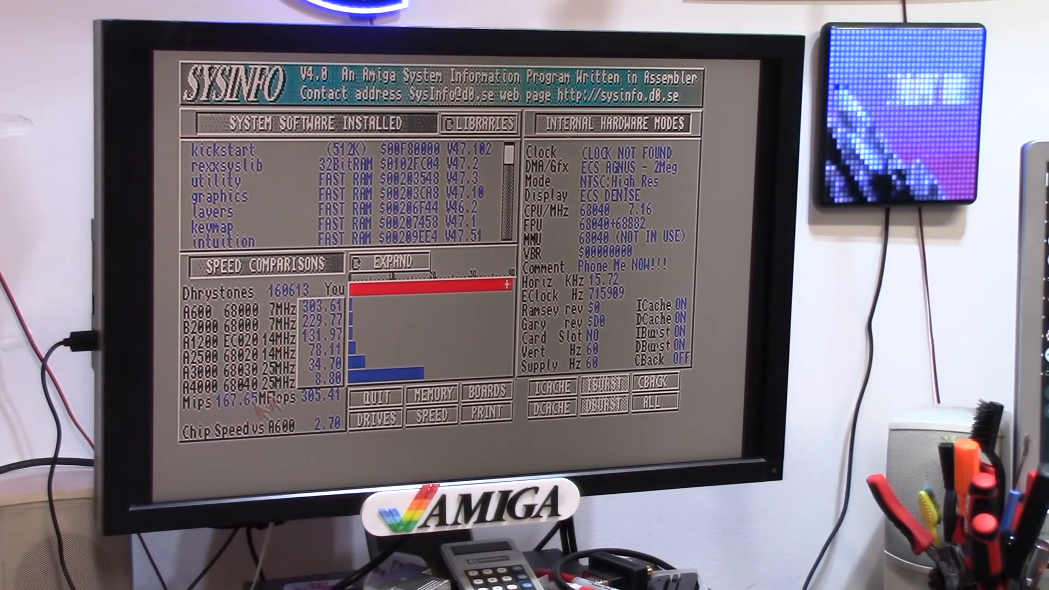
mouse_move(321, 432)
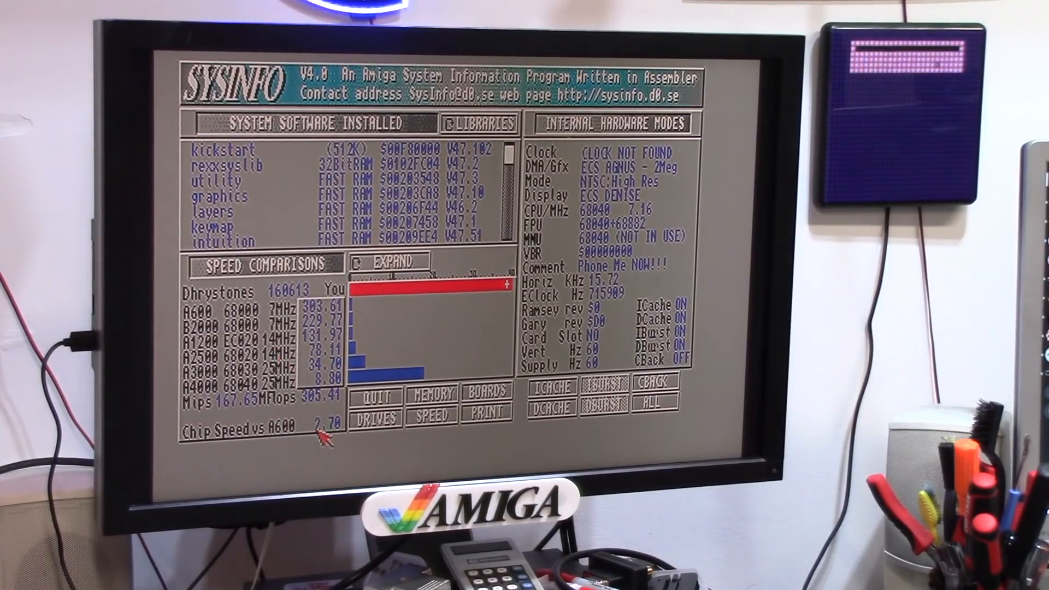